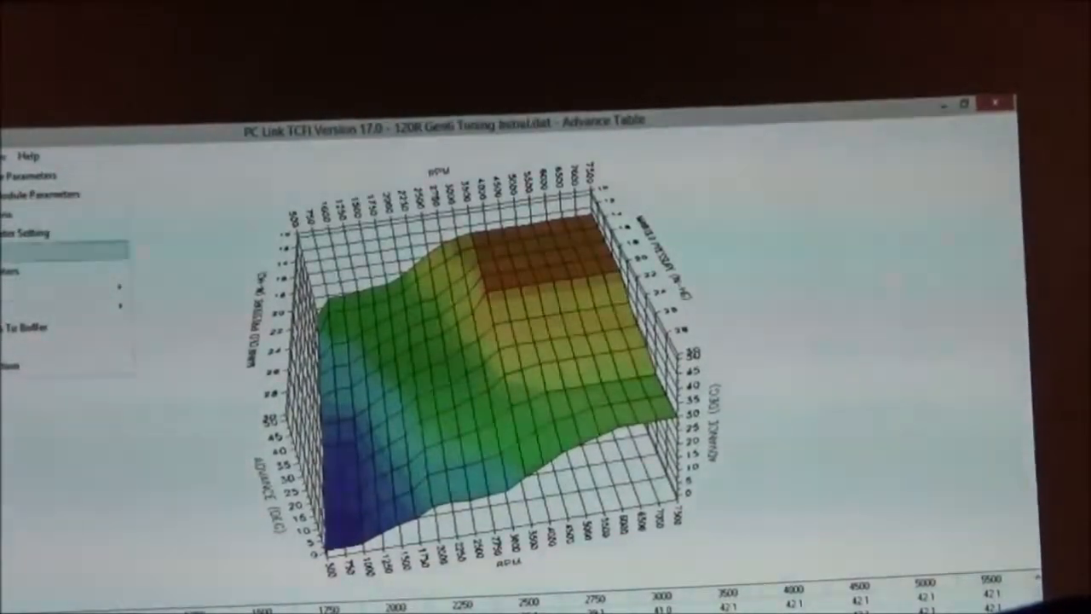
Step: Create a new advance table with initial timing 3 and advance slope 2 via Edit 3D Table
left_click(25, 176)
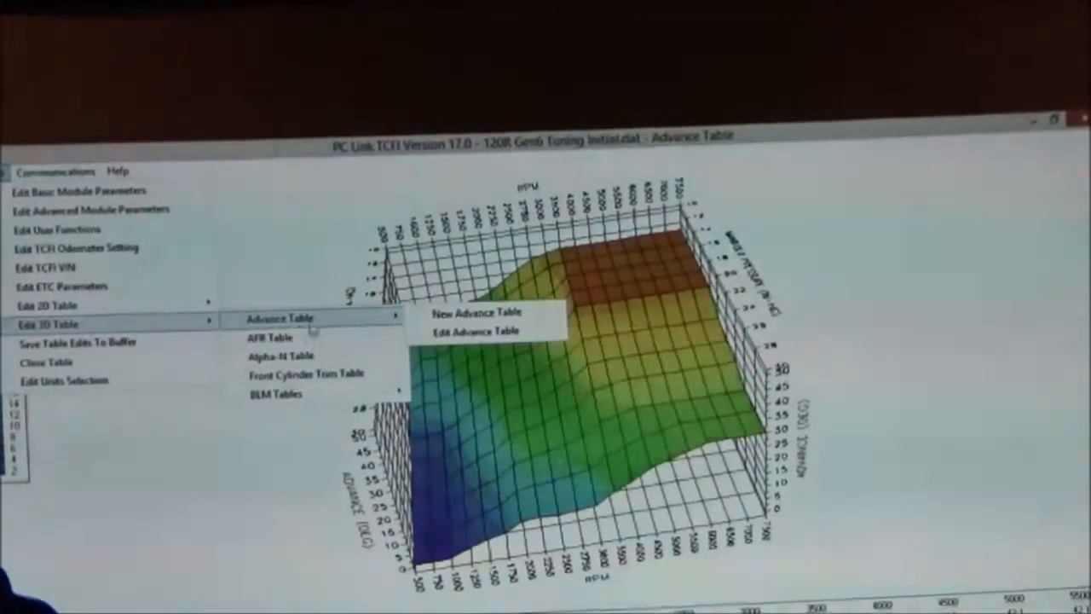
left_click(478, 312)
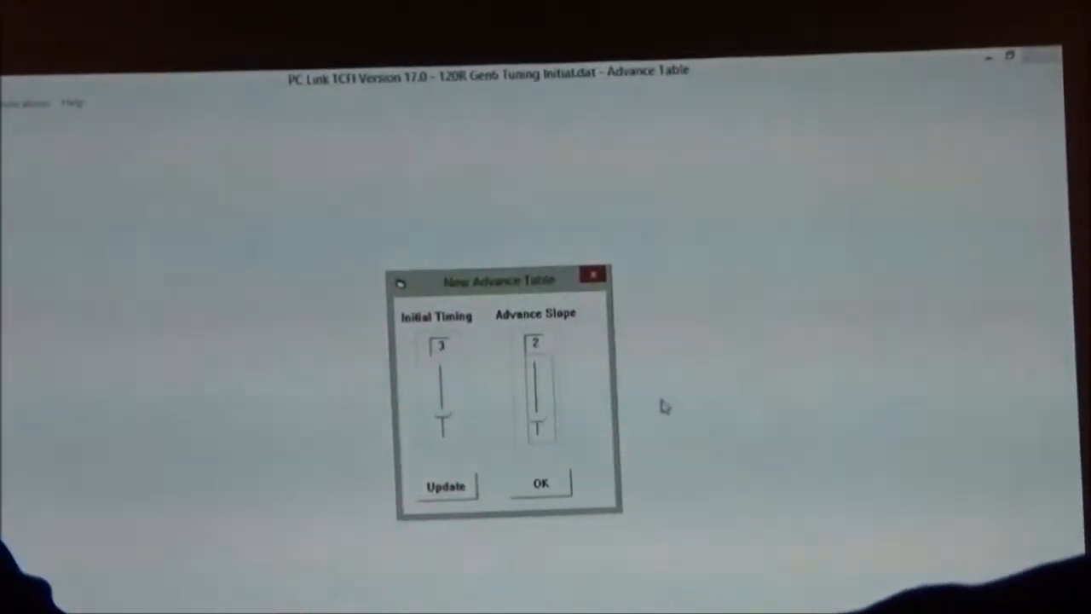
left_click(443, 486)
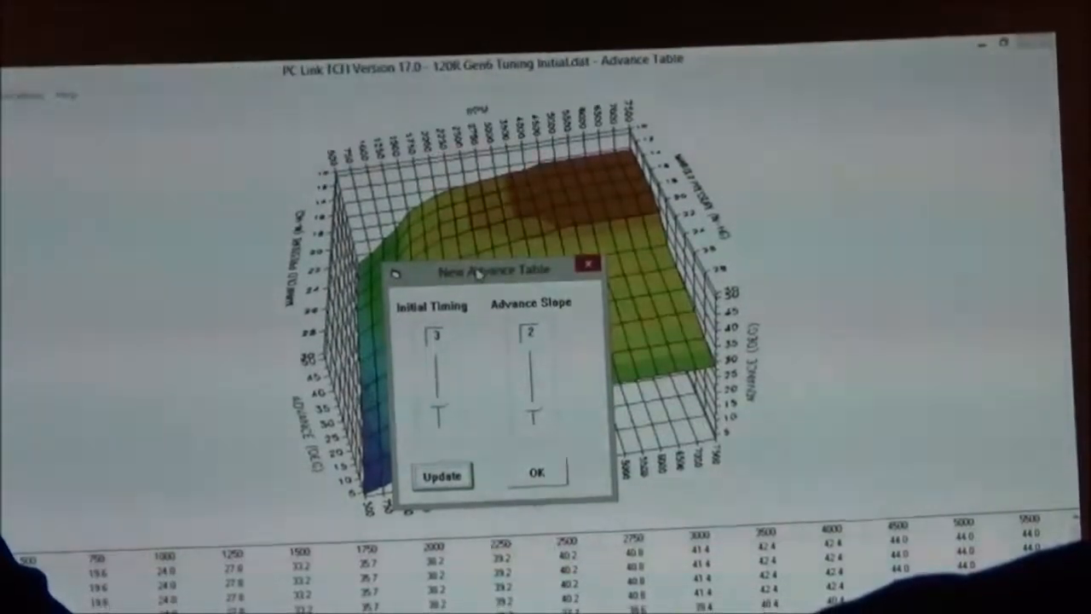
left_click_drag(491, 269, 968, 67)
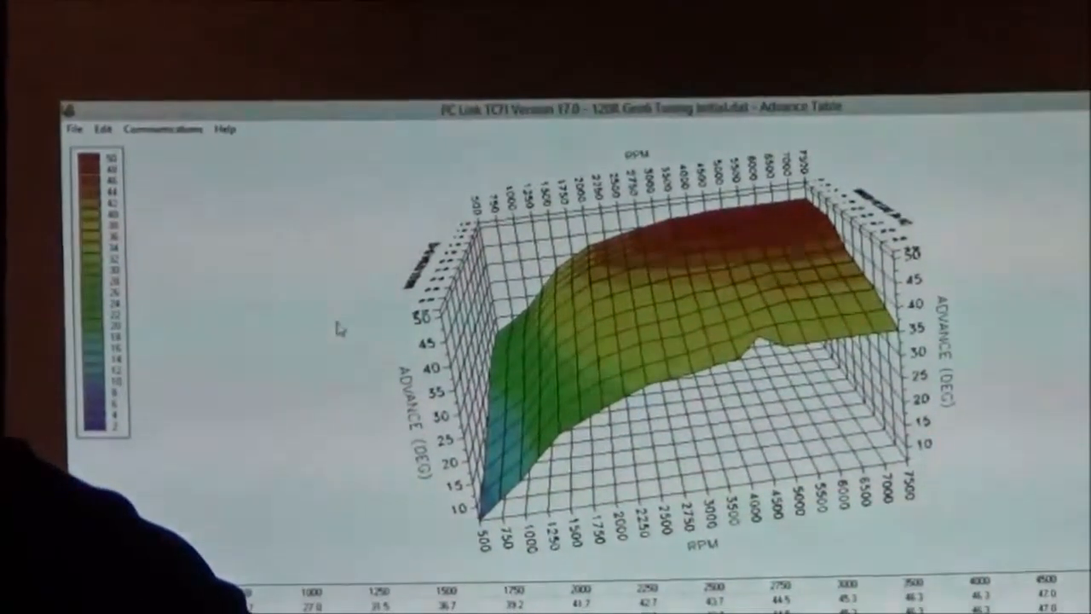
Step: Regenerate the advance table and close its dialog, moving on to the ETC parameters
left_click(72, 133)
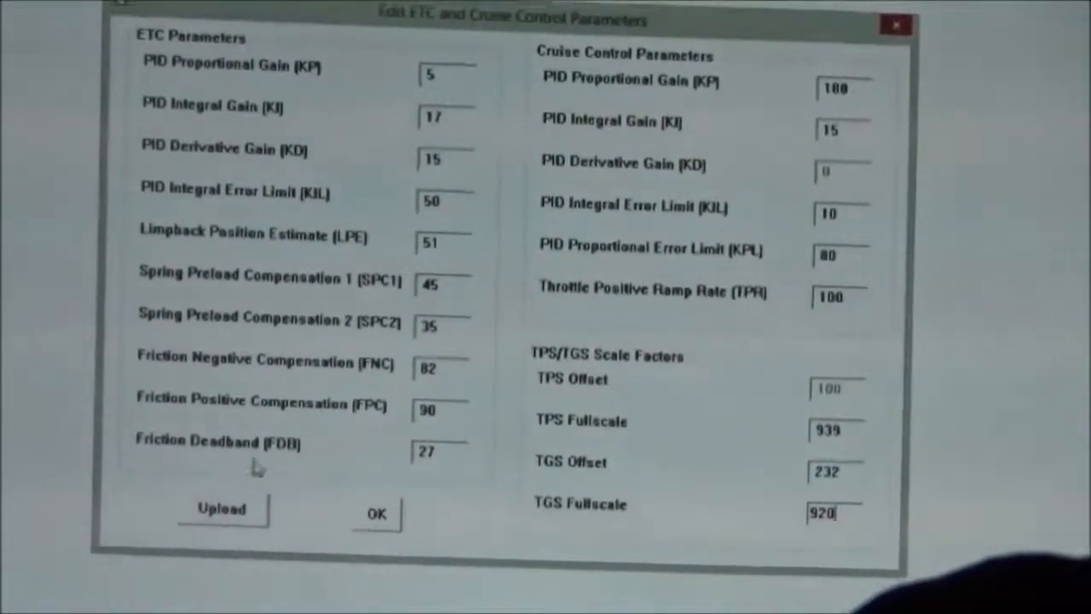
Step: Upload the ETC parameters with TGS Fullscale 920 to the module and acknowledge completion
left_click(221, 508)
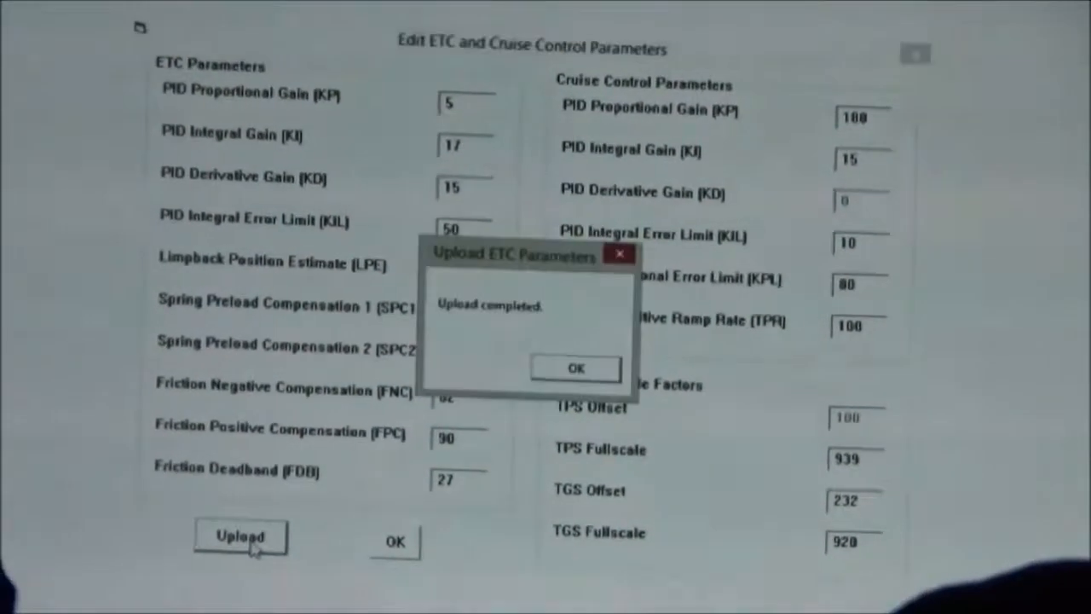
left_click(576, 368)
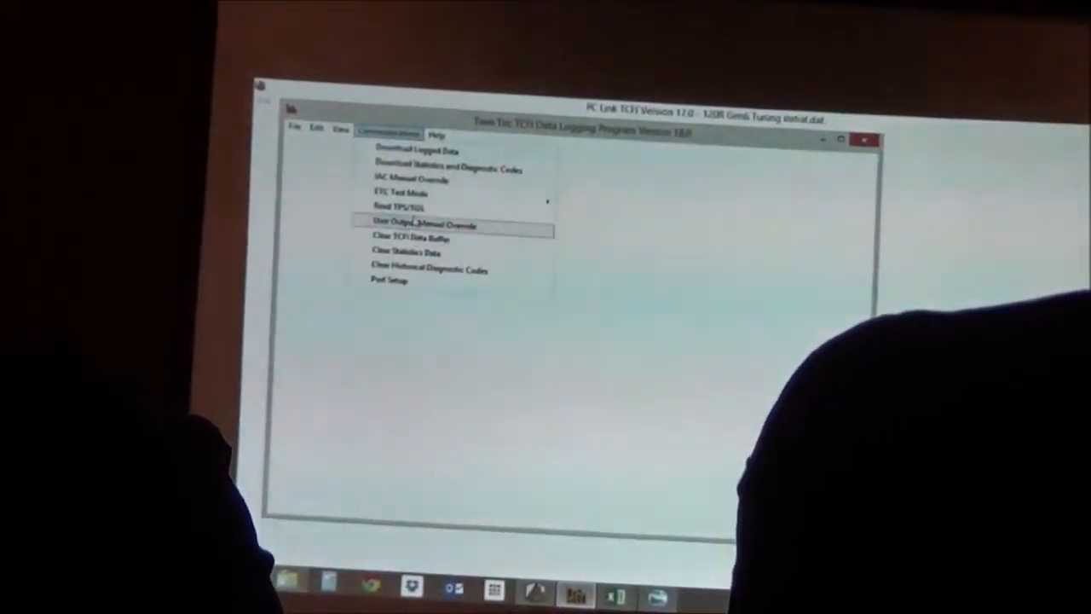
Step: Choose Read TPS/TGS from Communications, bringing up the run/stop switch prompt
left_click(393, 204)
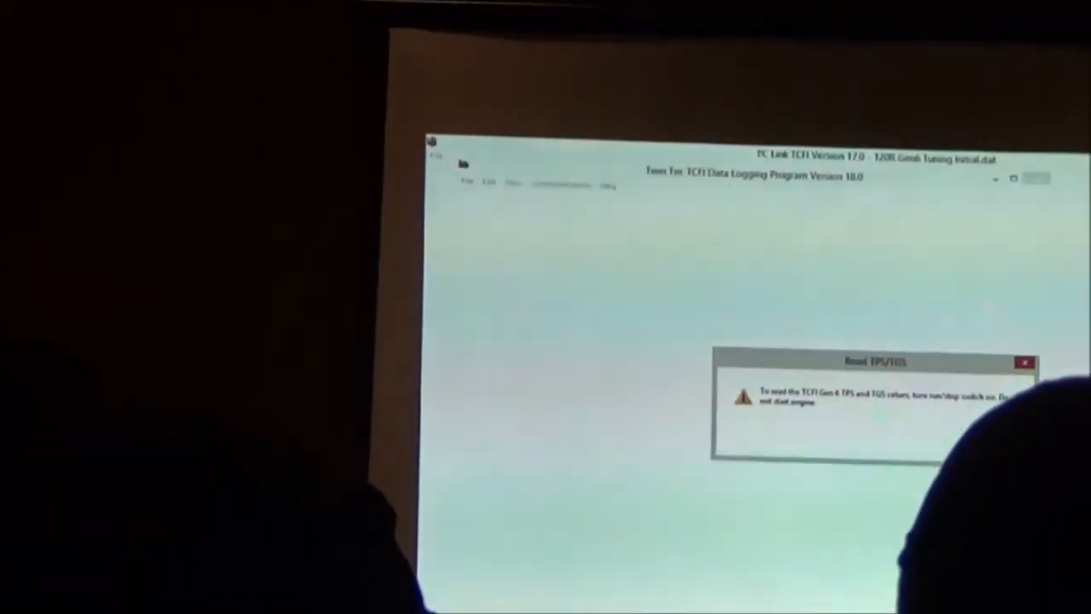